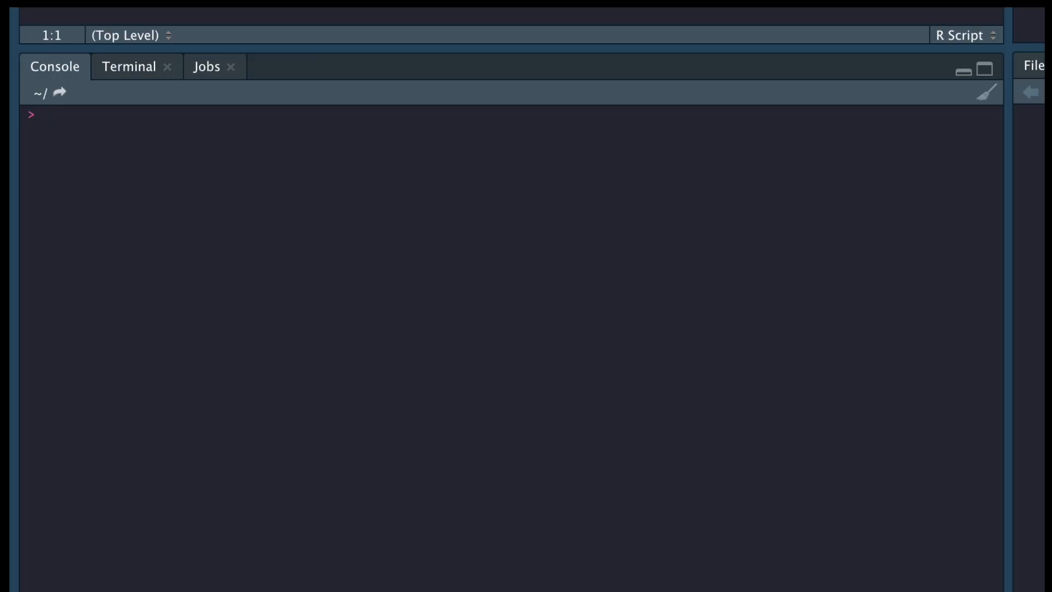
Evaluate 2+2, 3-1, 3*3 and 21/3 in the console, returning 4, 2, 9 and 7.
{"action": "type", "text": "2+"}
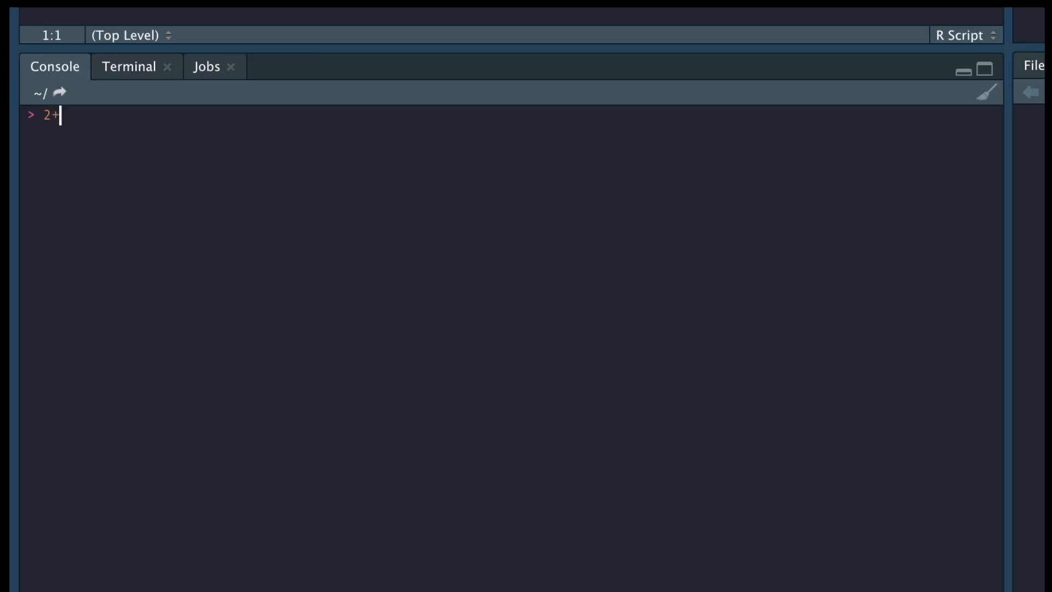
{"action": "type", "text": "2"}
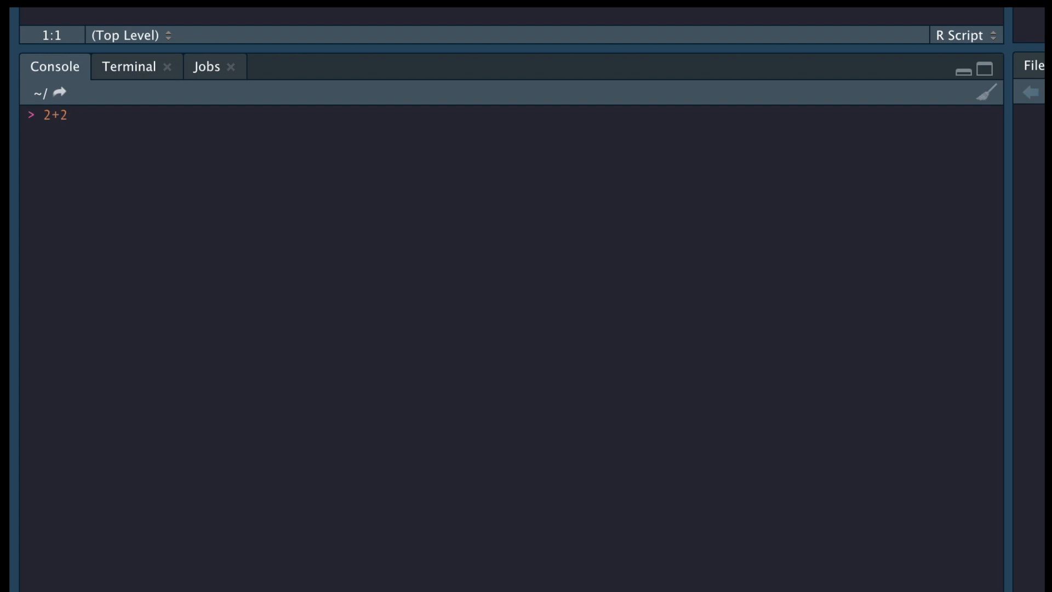
{"action": "key", "text": "Return"}
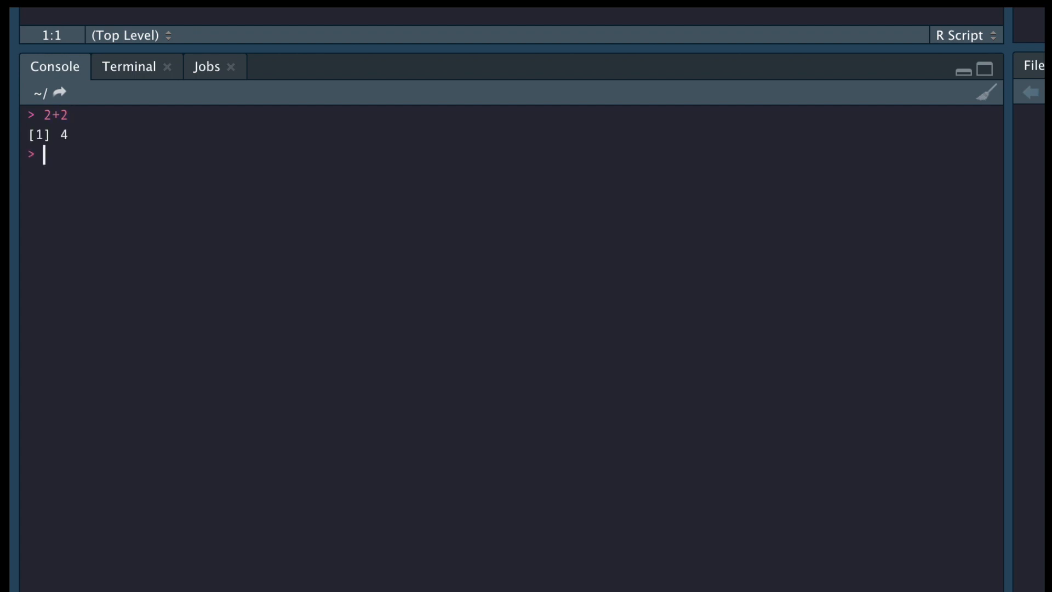
{"action": "type", "text": "3-1"}
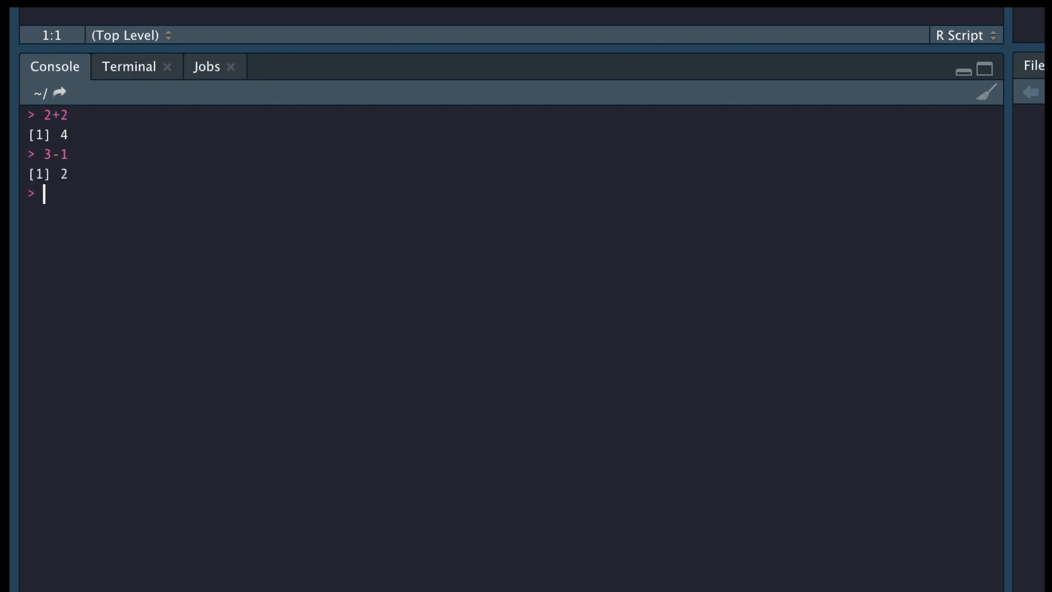
{"action": "type", "text": "3"}
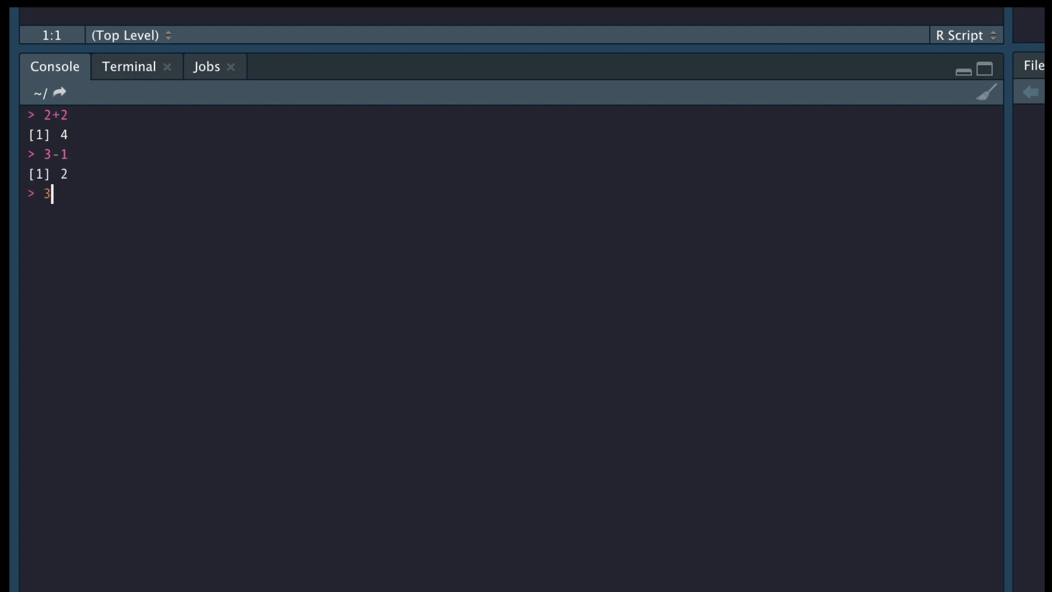
{"action": "type", "text": "*3"}
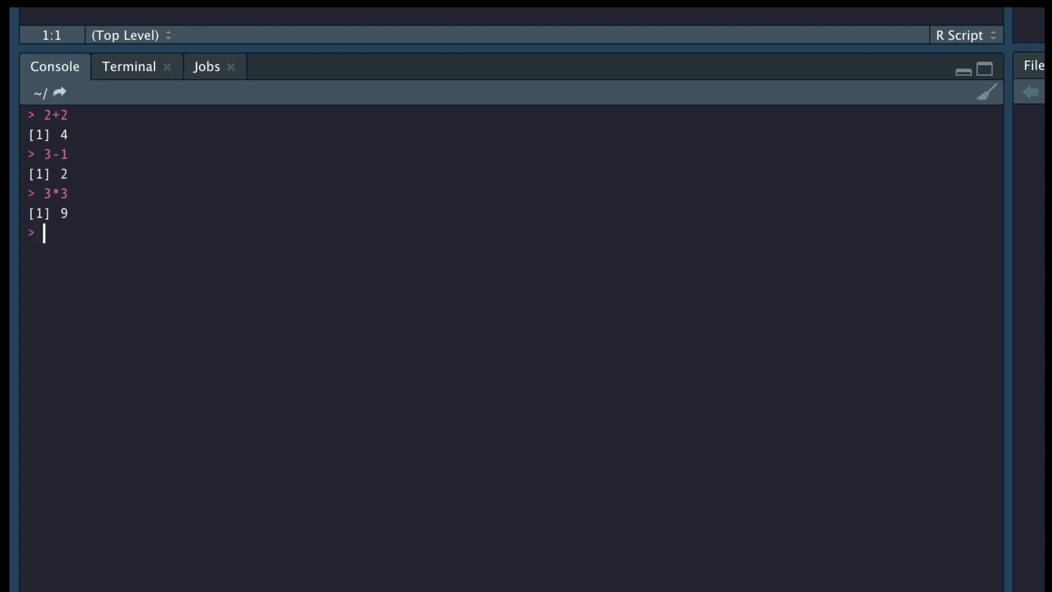
{"action": "type", "text": "21/3"}
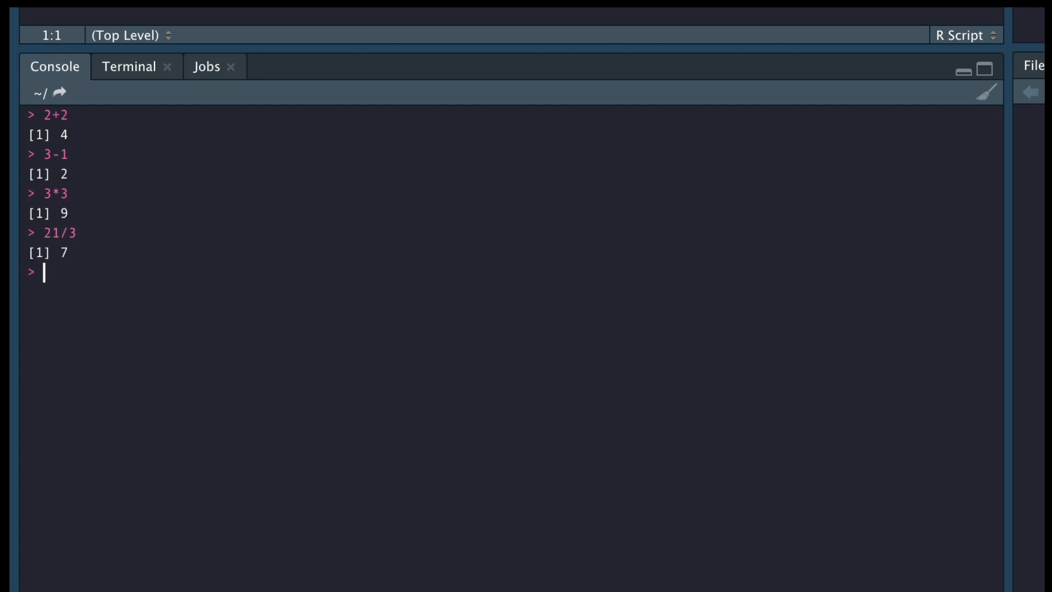
Square 5 using both 5^2 and 5**2, each returning 25.
{"action": "type", "text": "5"}
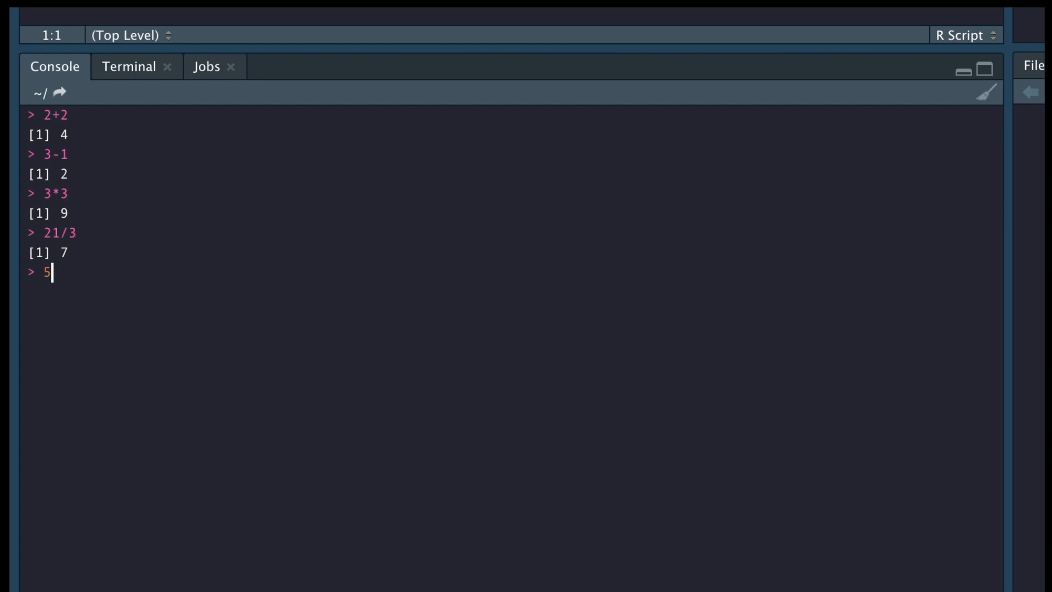
{"action": "type", "text": "^2"}
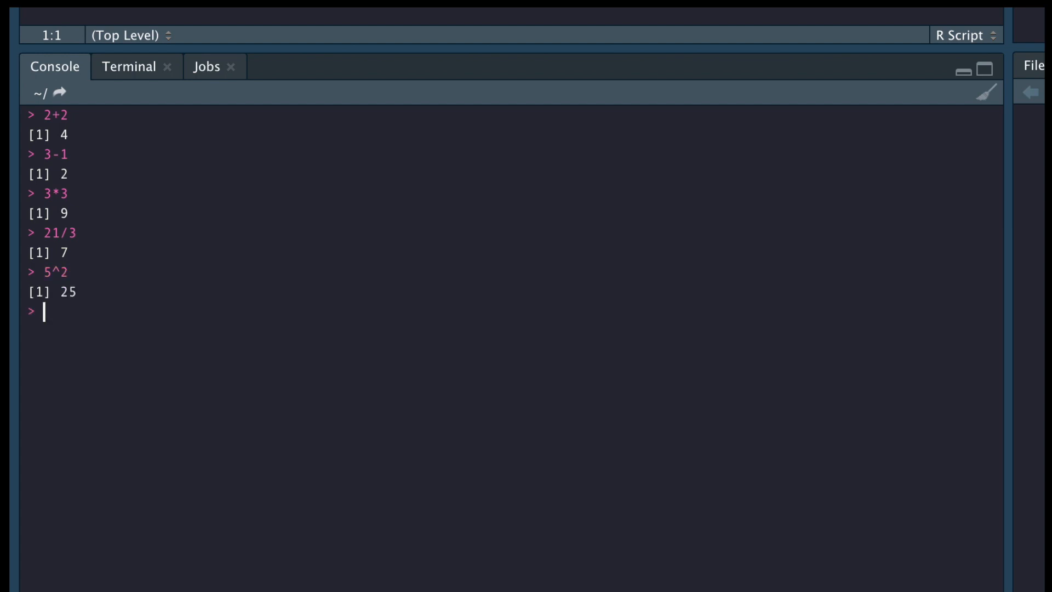
{"action": "type", "text": "5*"}
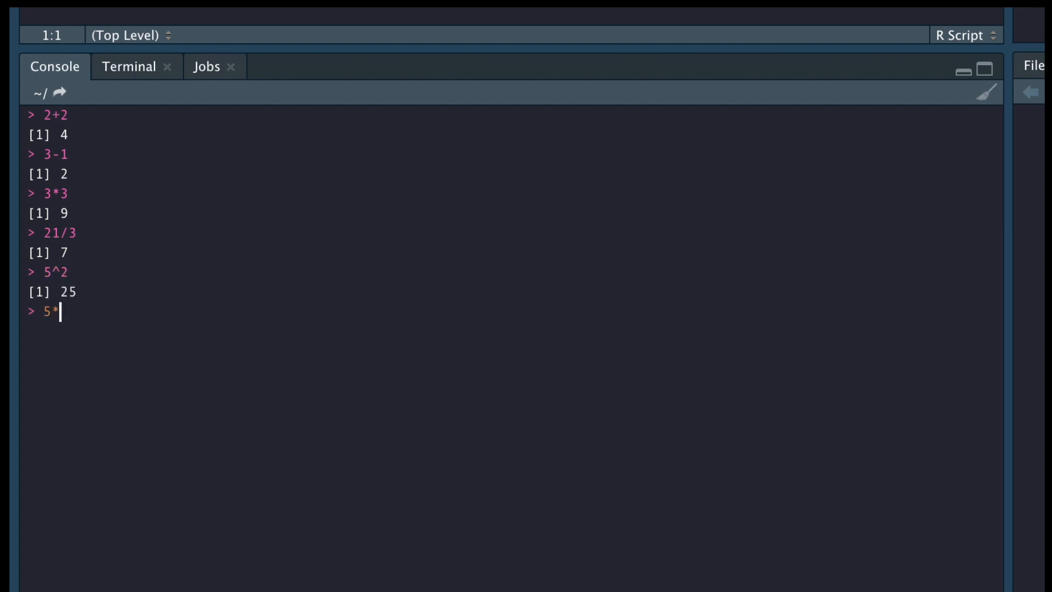
{"action": "key", "text": "enter"}
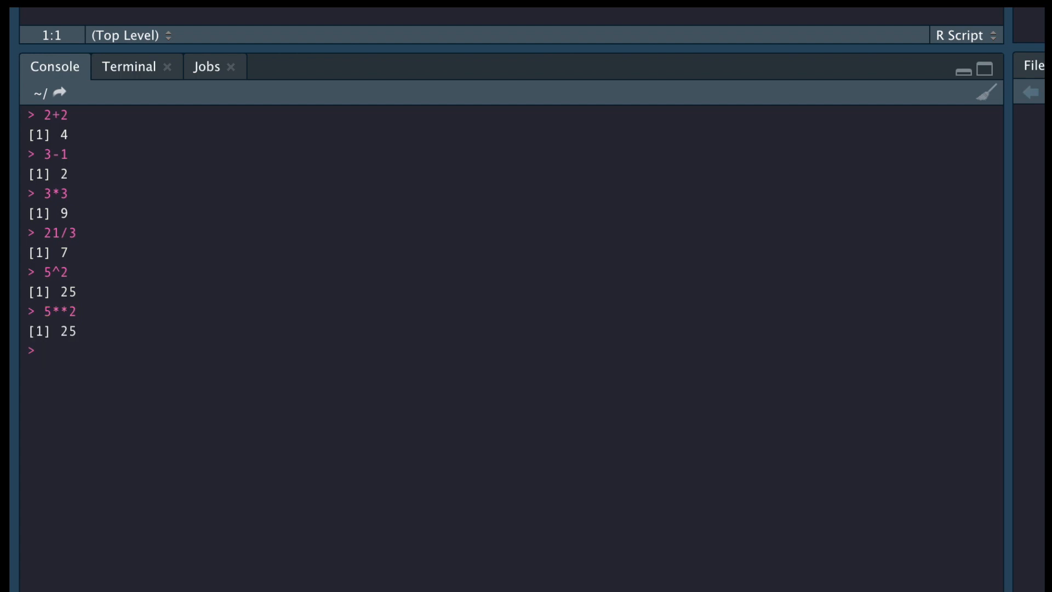
Run log(1) in the console, returning 0.
{"action": "type", "text": "log("}
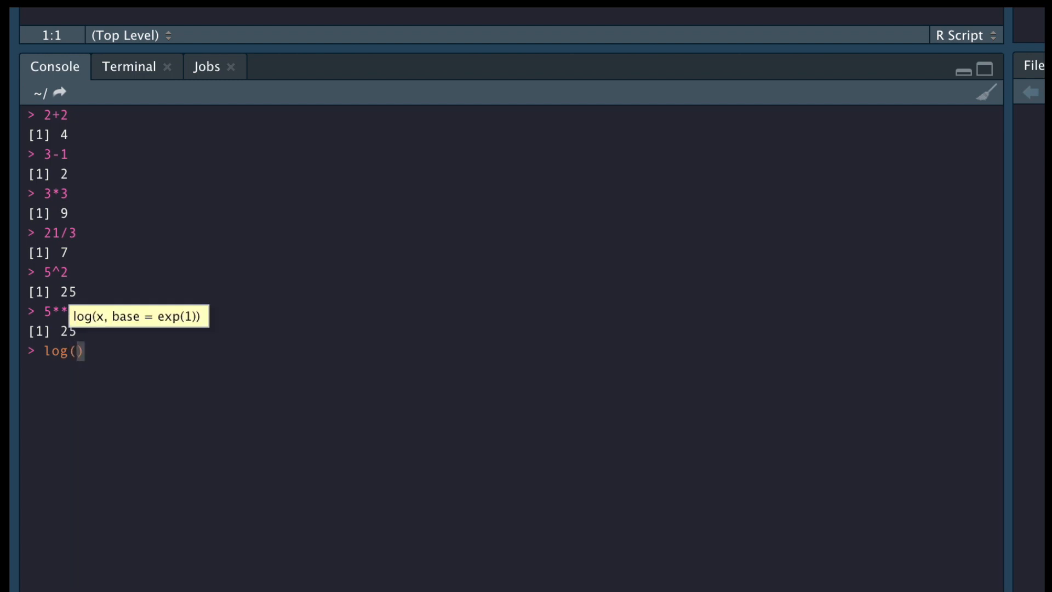
{"action": "type", "text": "1"}
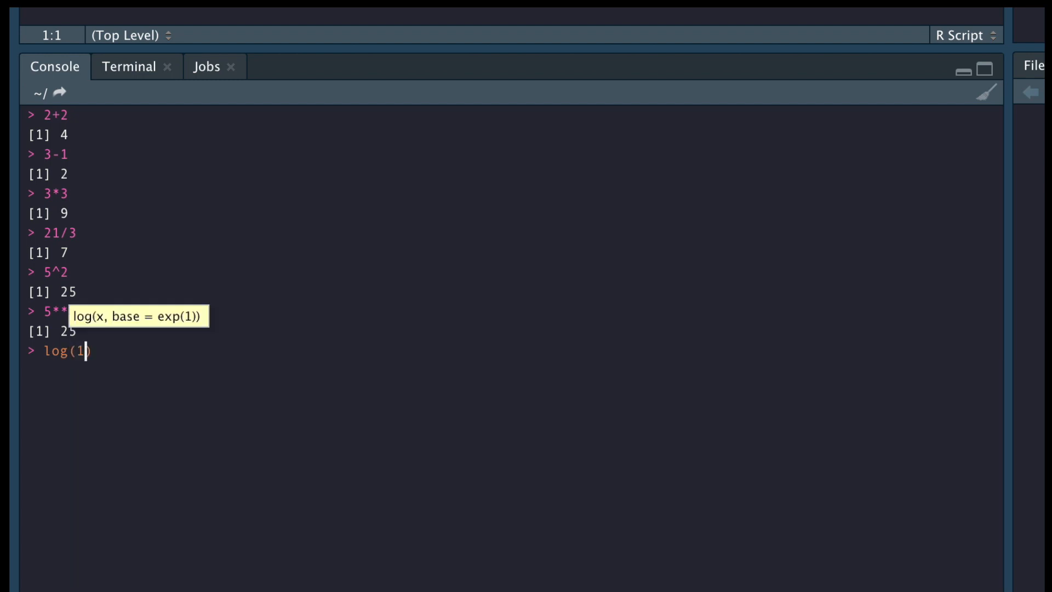
{"action": "key", "text": "Return"}
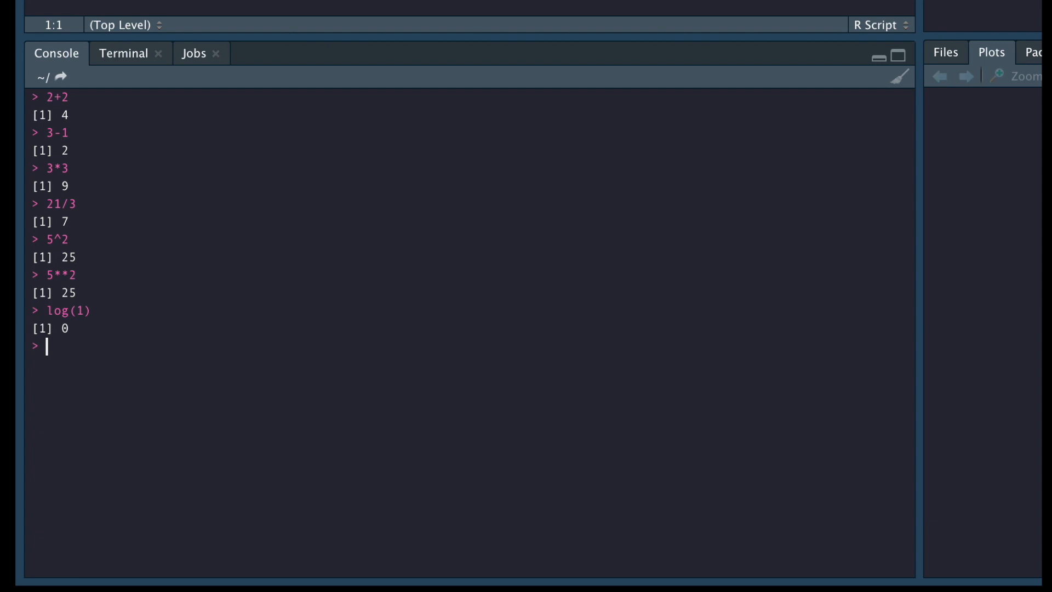
Compute sqrt(4) returning 2 and factorial(3) returning 6, picking factorial from autocomplete.
{"action": "type", "text": "s"}
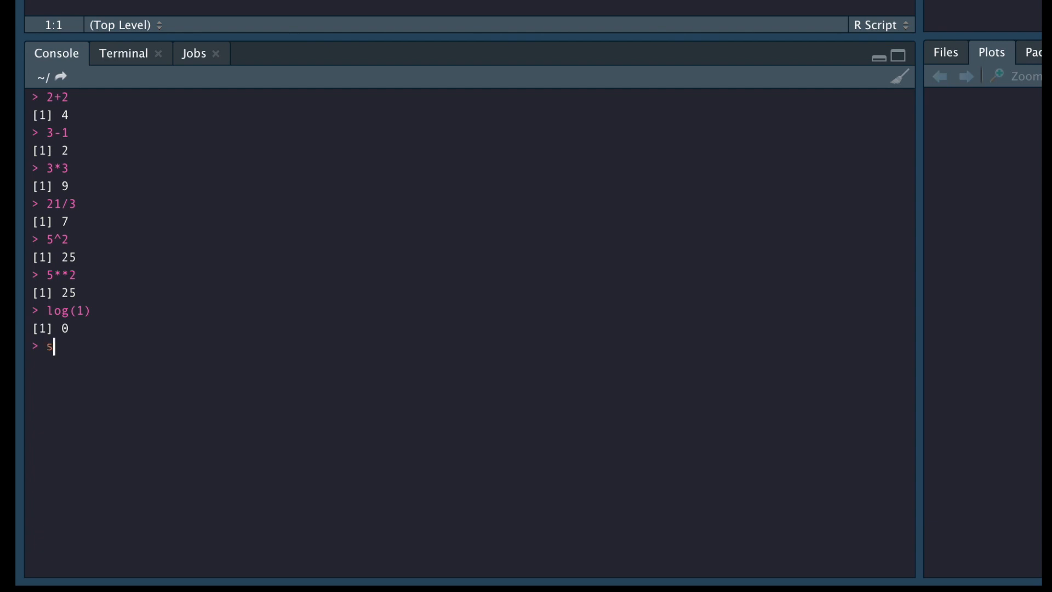
{"action": "type", "text": "qrt(4"}
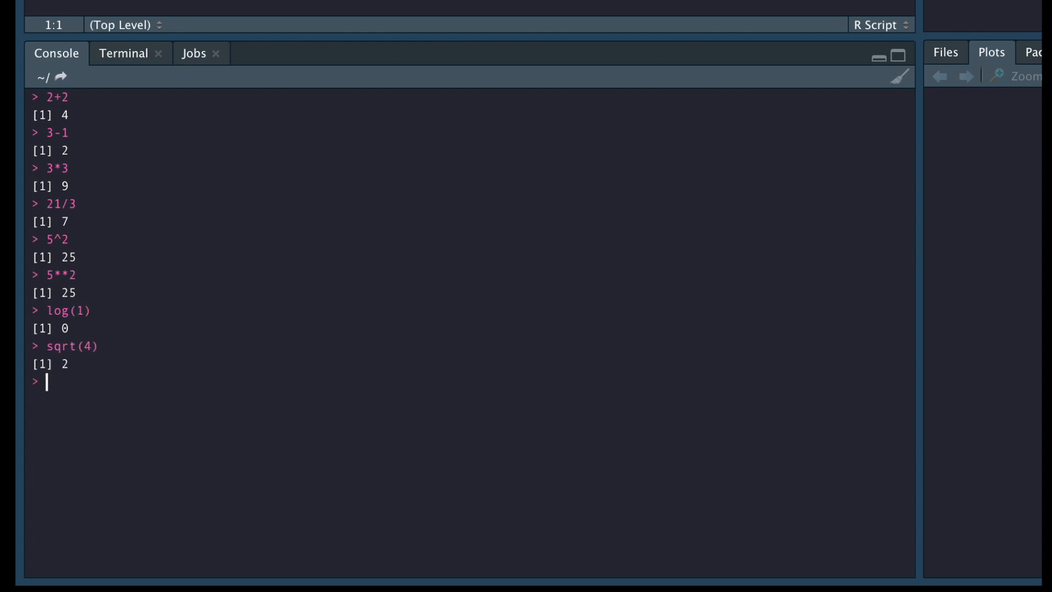
{"action": "type", "text": "facto"}
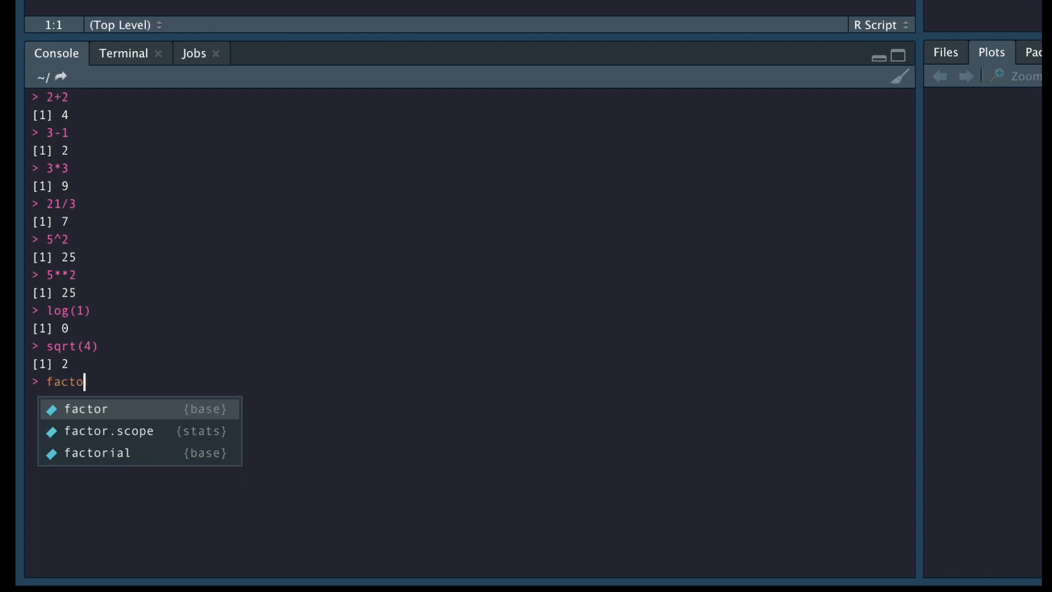
{"action": "left_click", "coordinate": [97, 452]}
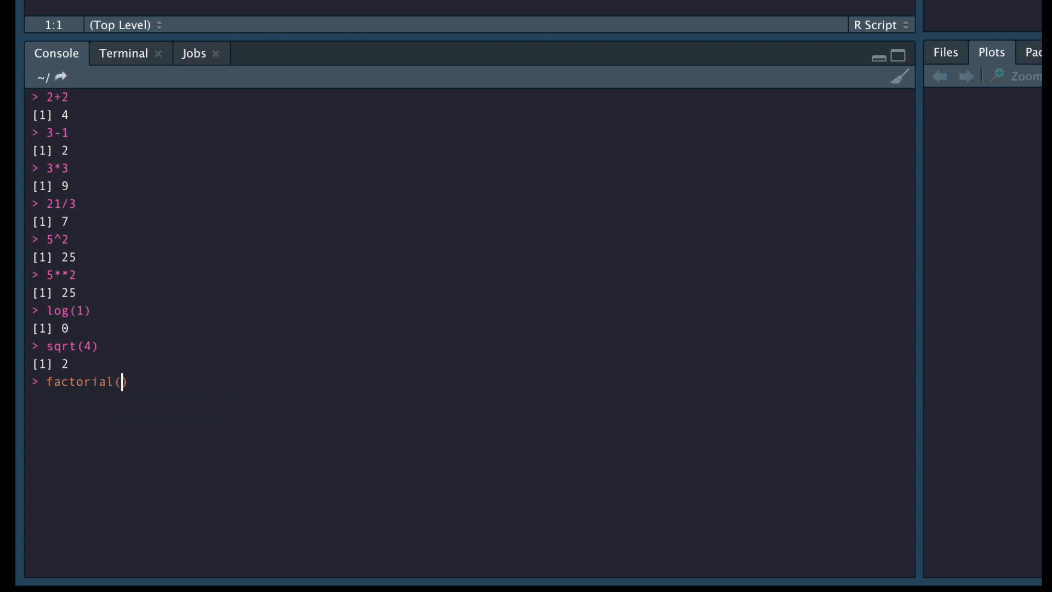
{"action": "type", "text": "3)"}
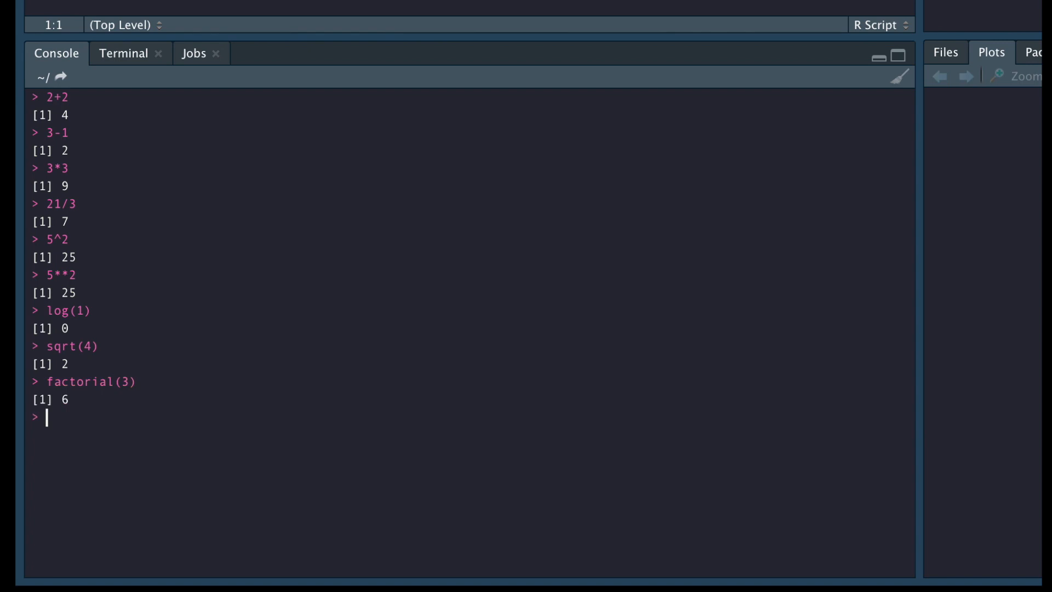
{"action": "type", "text": "abs()"}
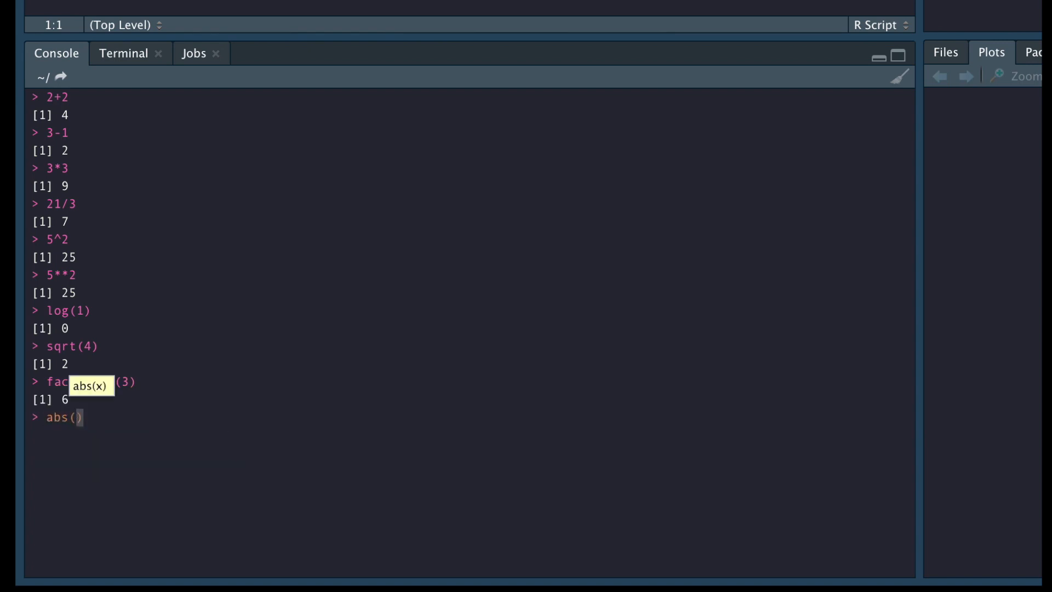
Compute abs(-3)=3, sin(15)=0.6502878 and cos(15)=-0.7596879, then enter tan(15).
{"action": "type", "text": "-3"}
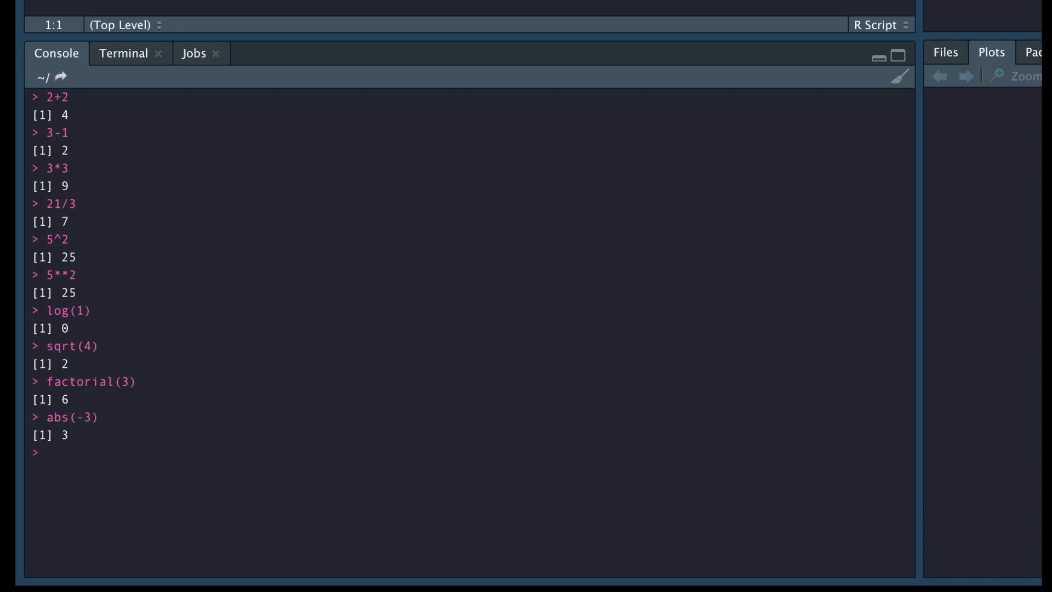
{"action": "type", "text": "sin()"}
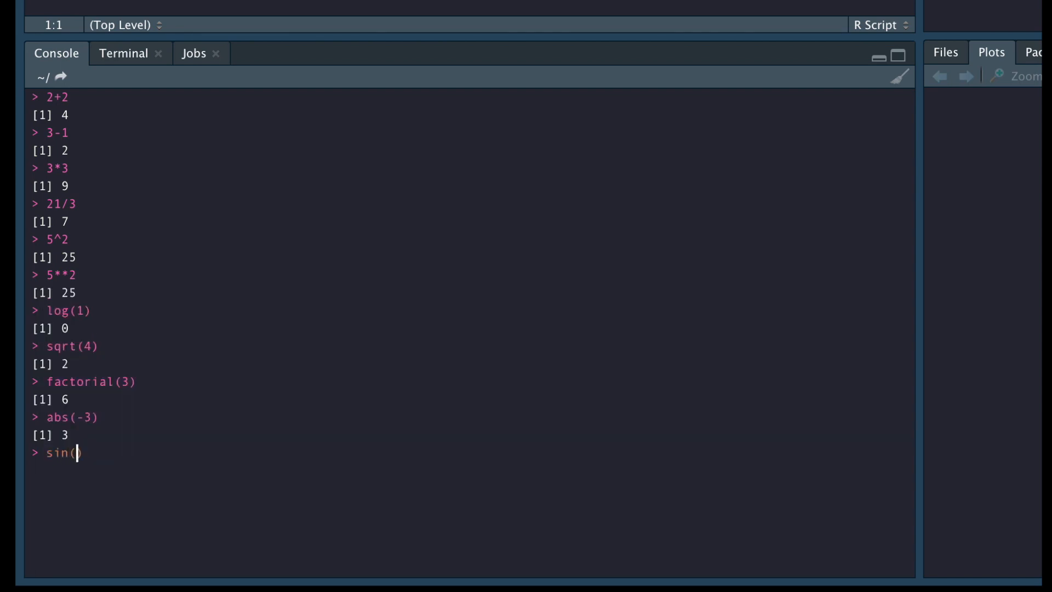
{"action": "type", "text": "15)"}
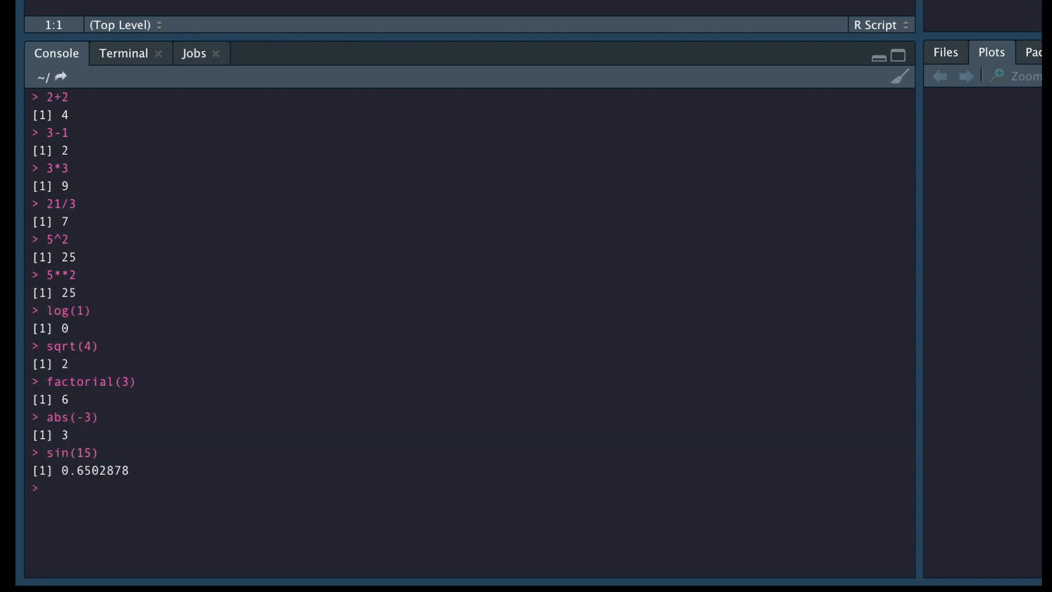
{"action": "type", "text": "cos(15)"}
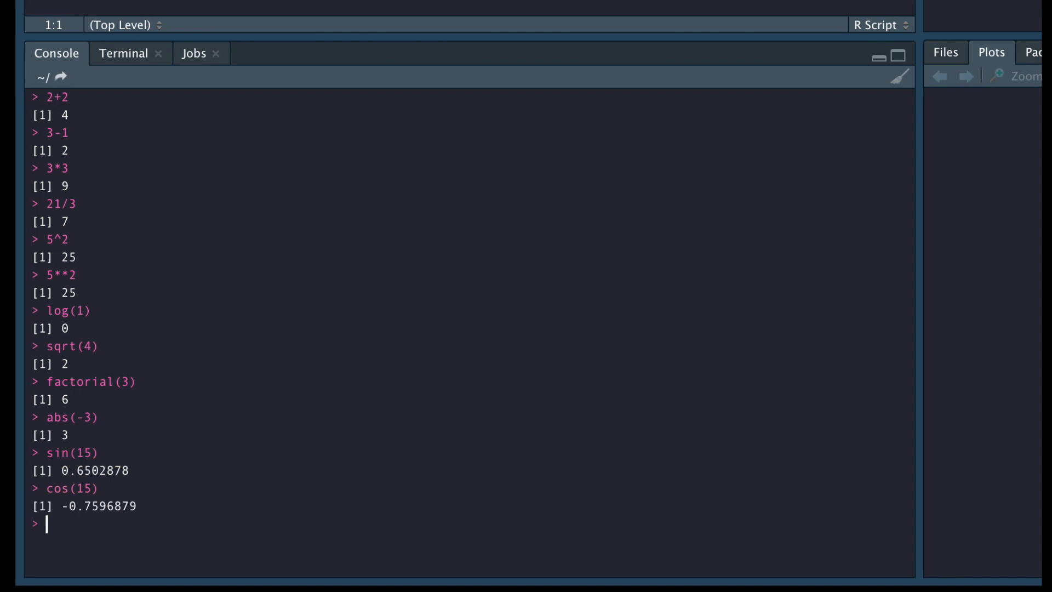
{"action": "type", "text": "tan(15)"}
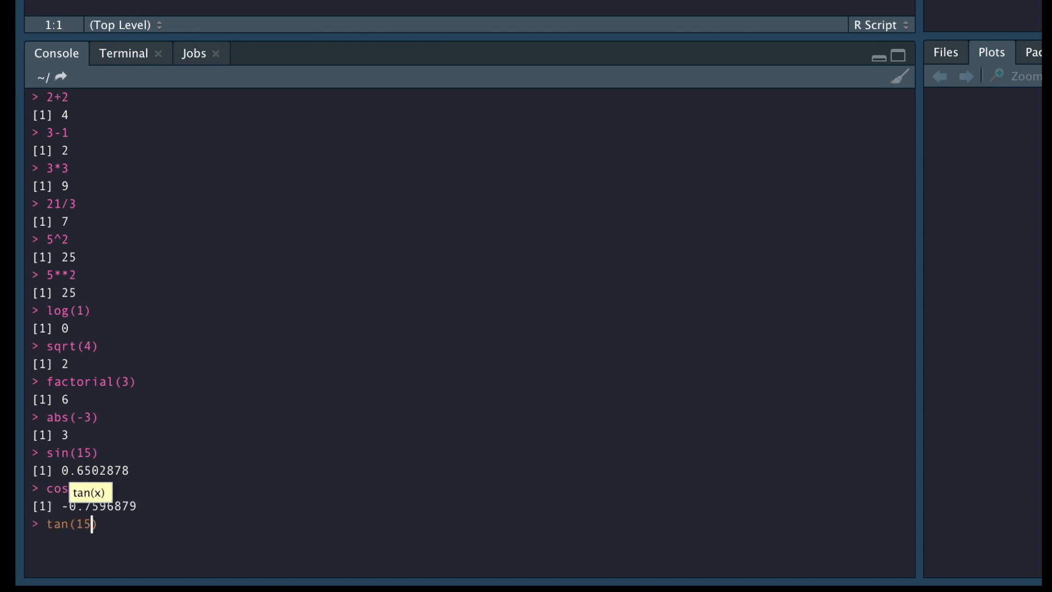